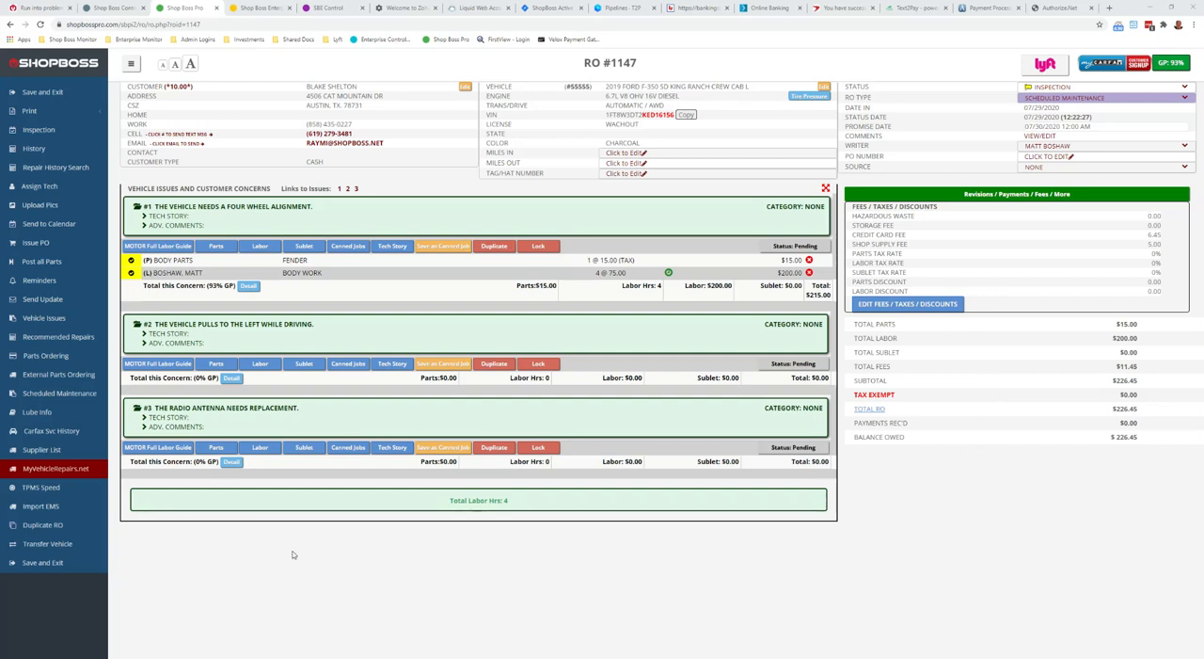
mouse_move(241, 552)
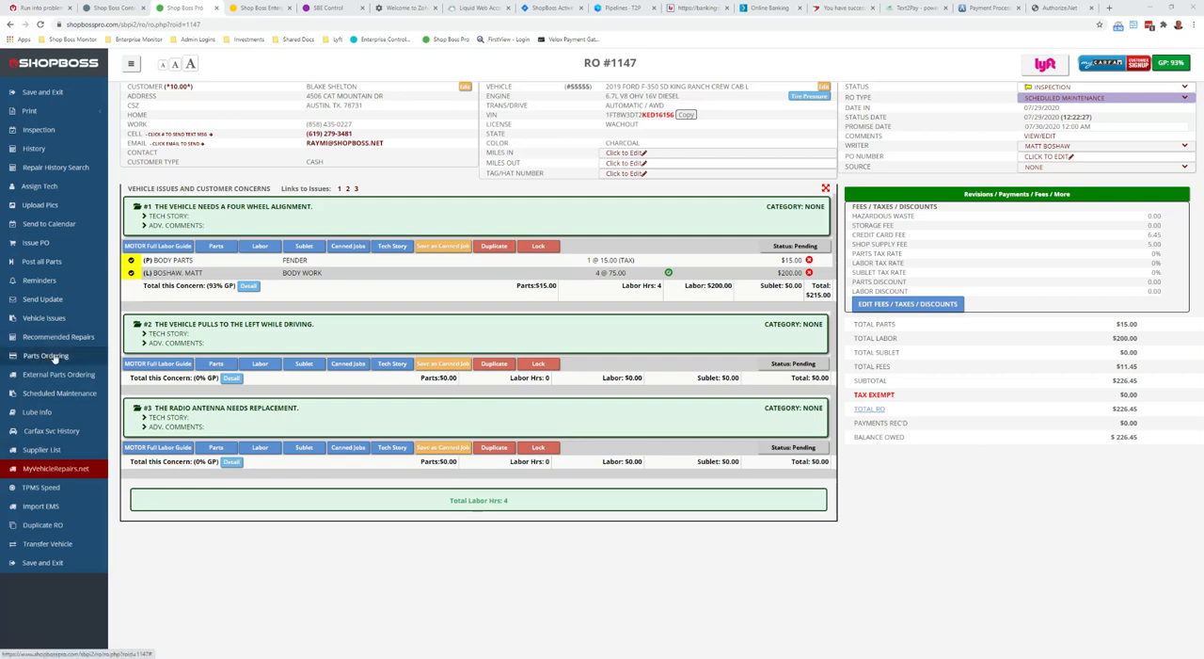
mouse_move(45, 356)
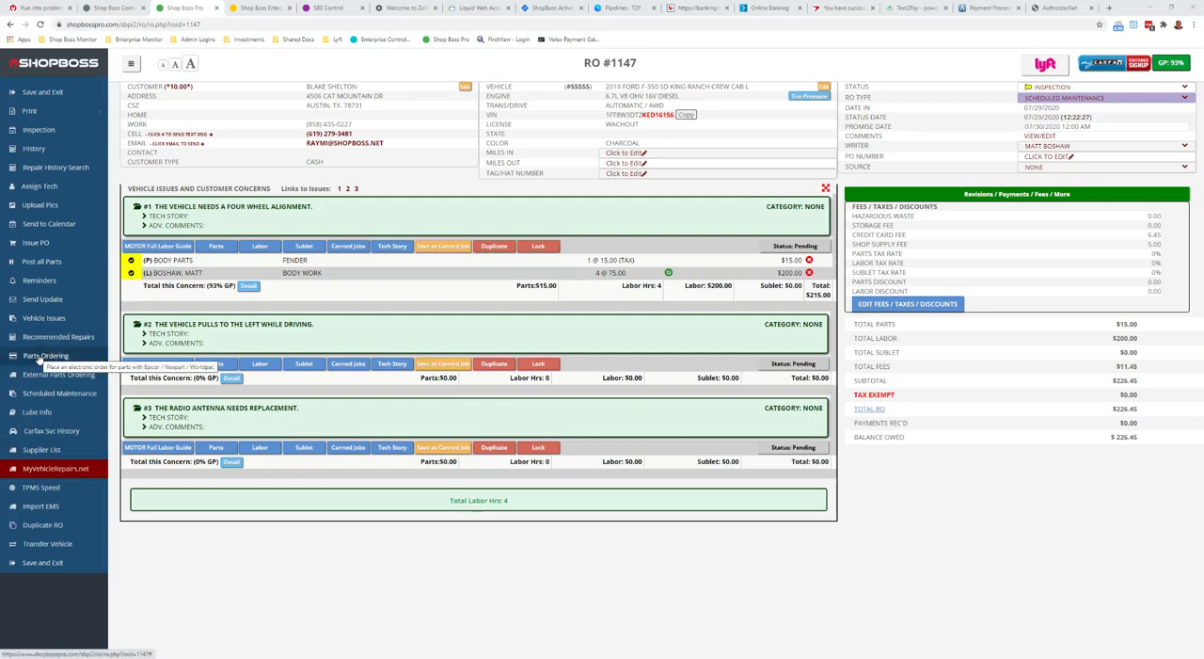
- Bring up the Select Parts Ordering System chooser from the sidebar's Parts Ordering entry
left_click(45, 356)
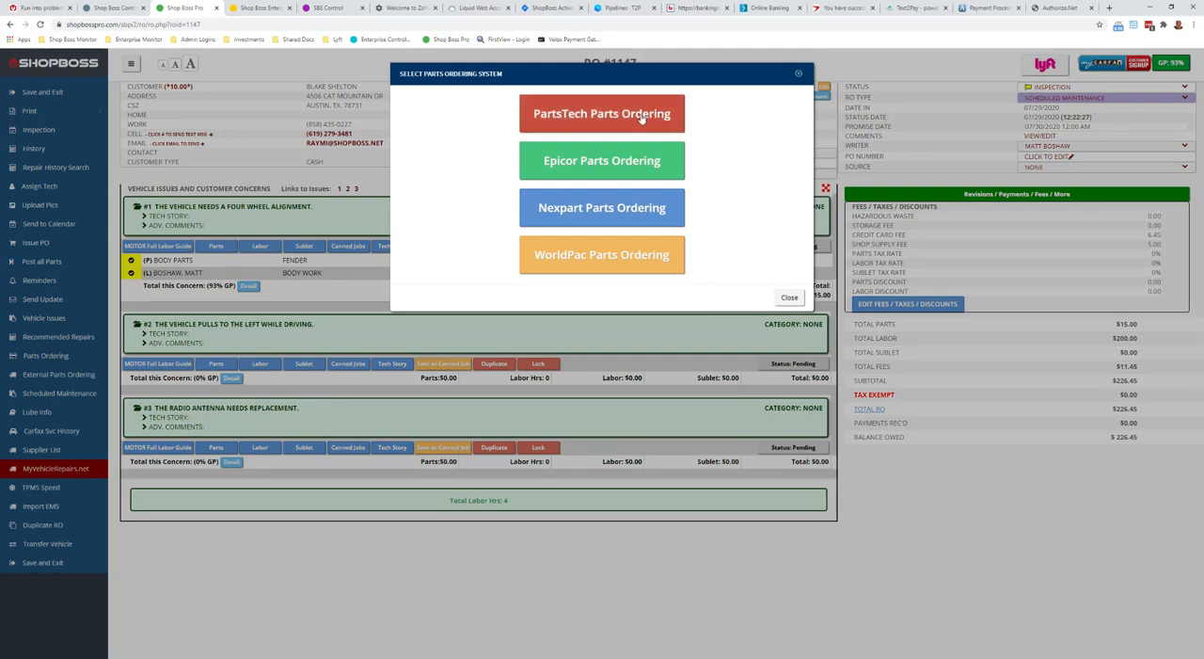
- Start a PartsTech tire search using the vehicle's tire size from the size dropdown
left_click(602, 113)
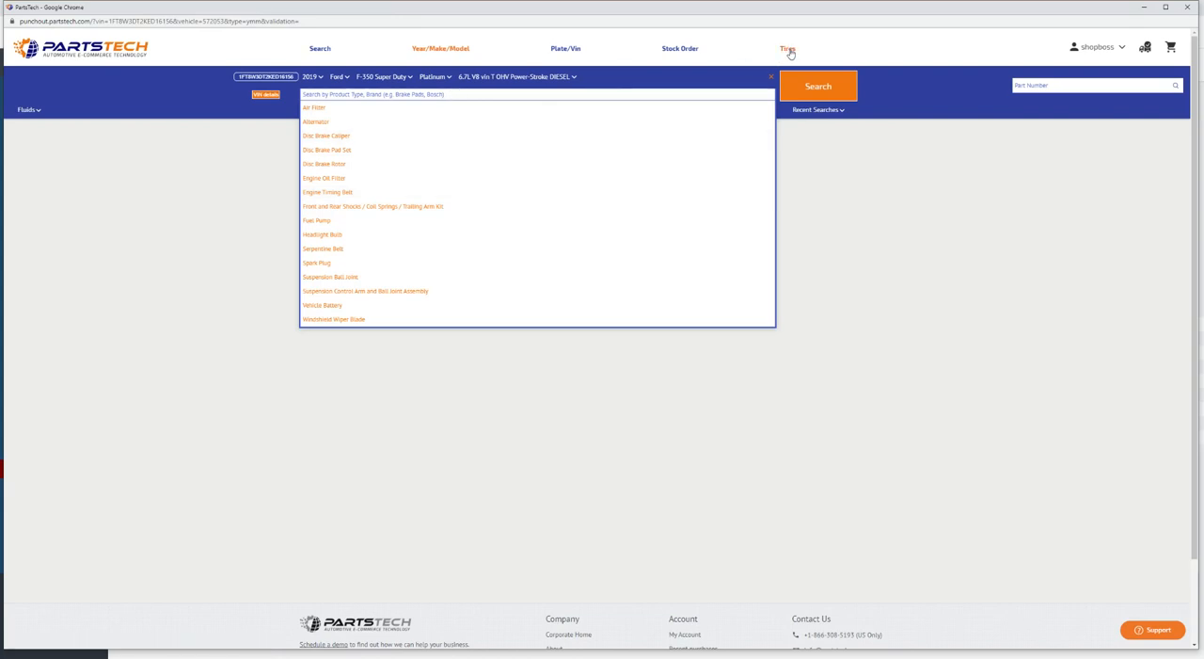
left_click(787, 49)
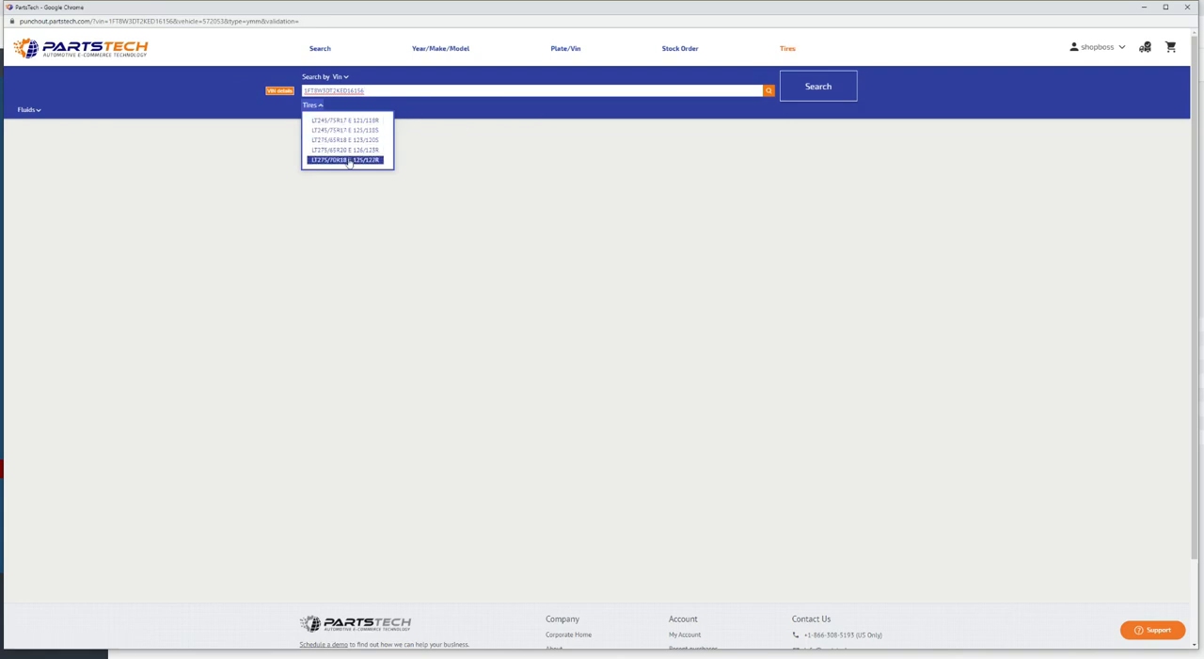
mouse_move(346, 139)
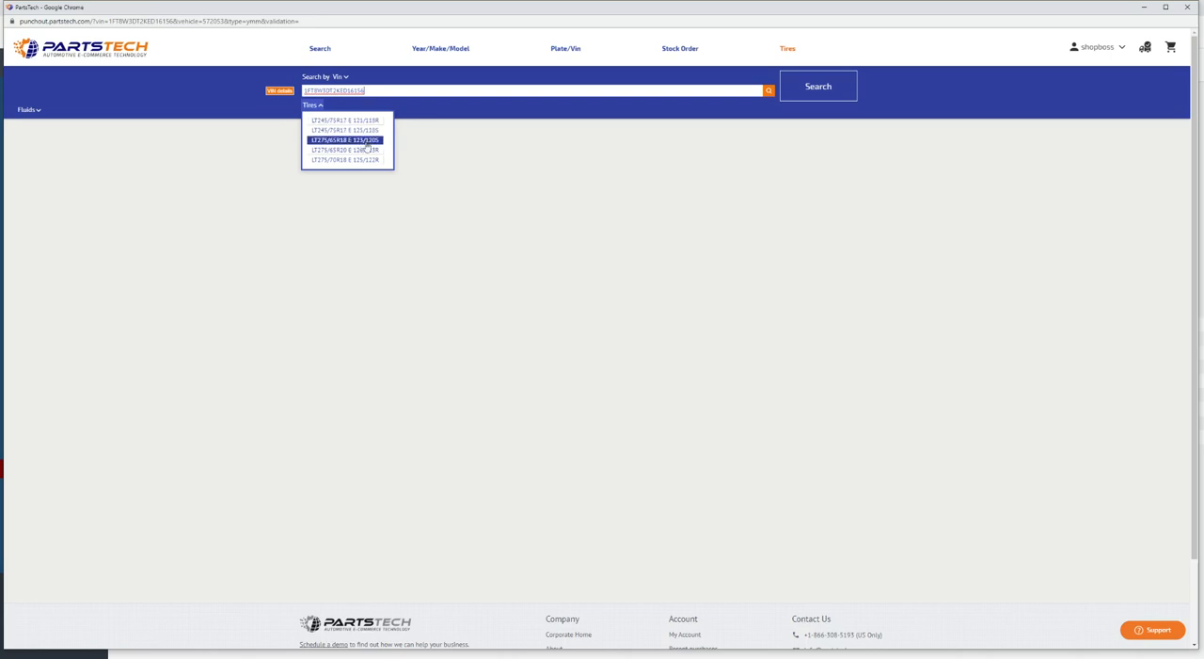
left_click(344, 120)
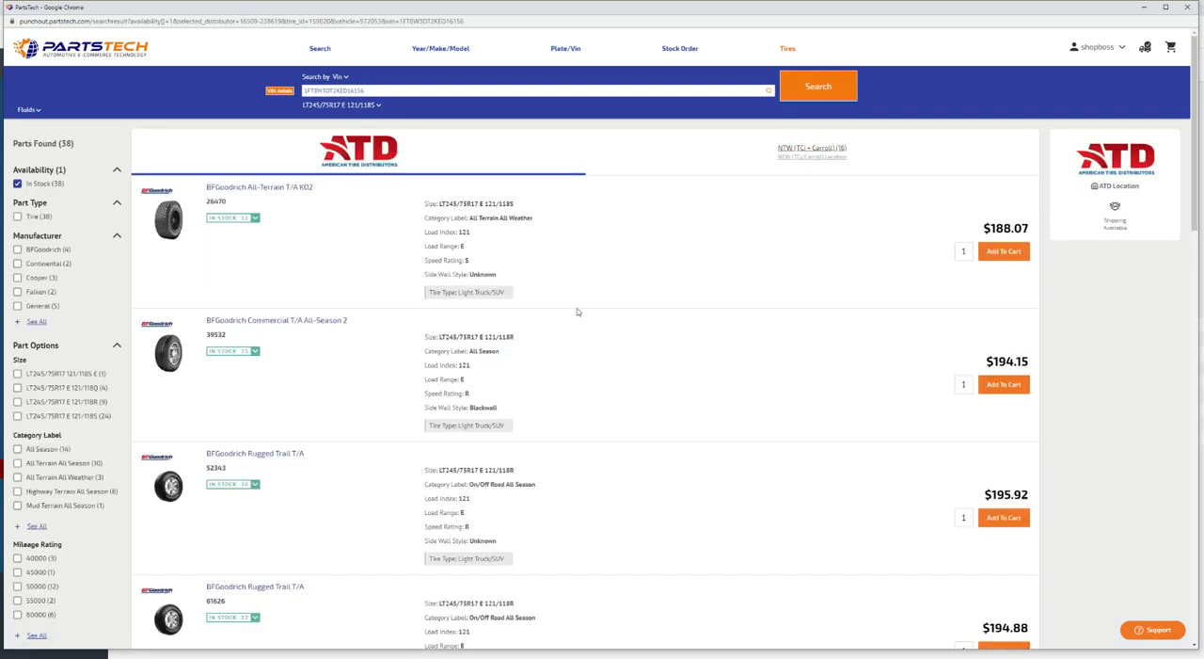
mouse_move(677, 324)
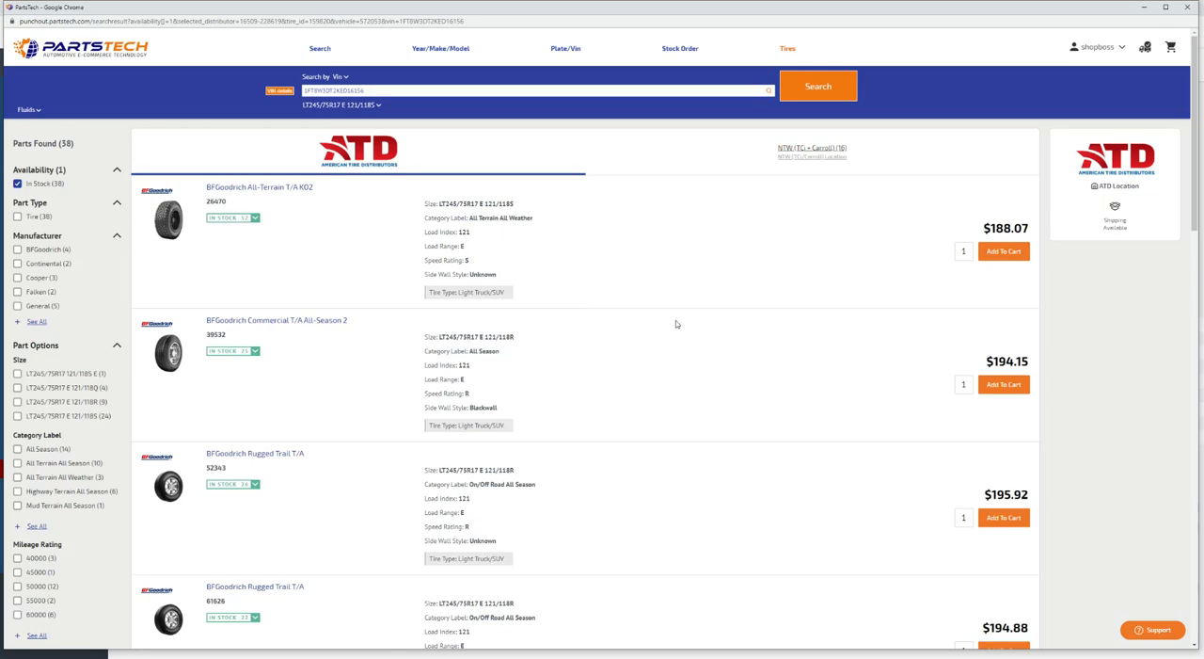
mouse_move(757, 316)
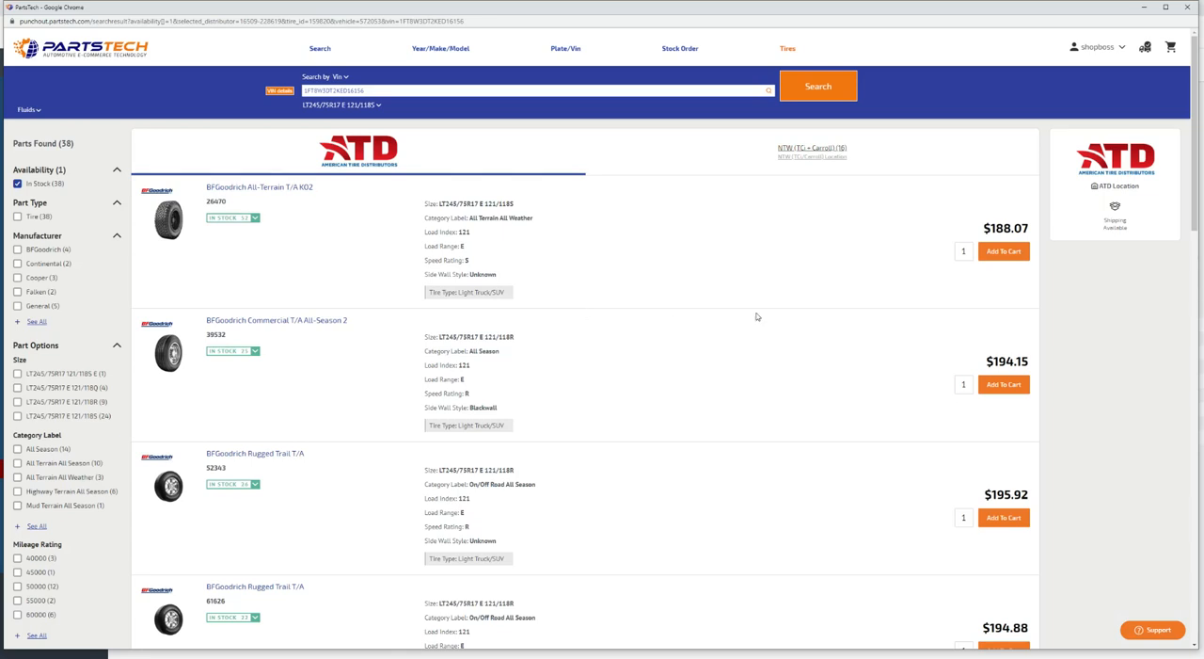
mouse_move(1003, 252)
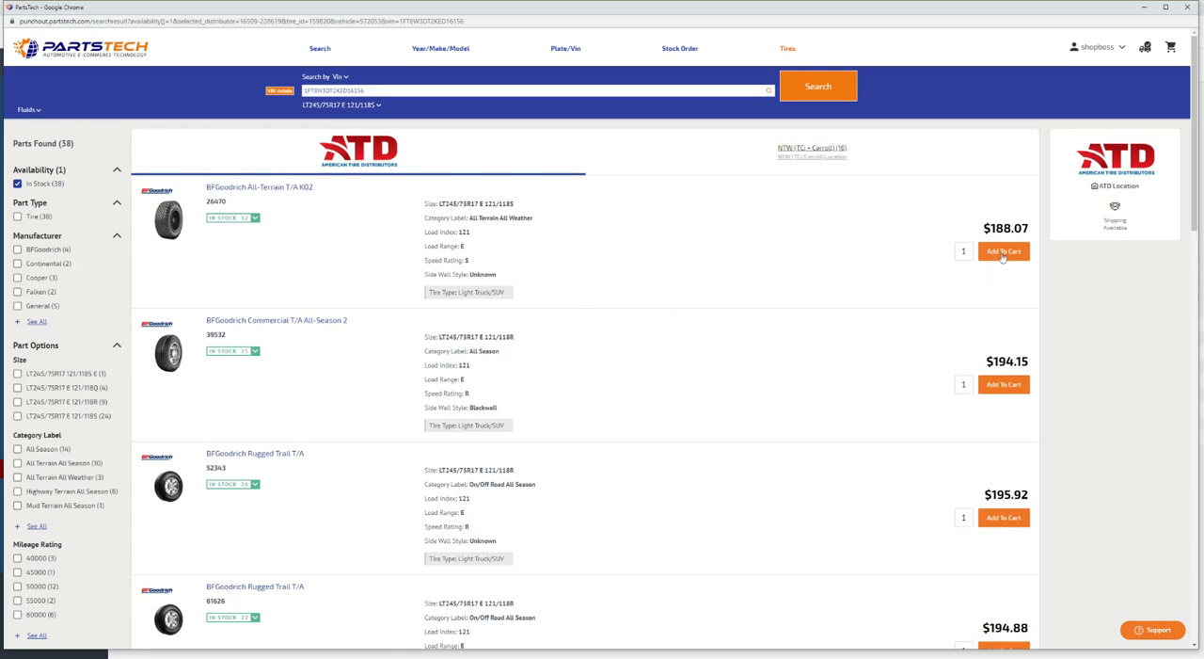
- Add the BFGoodrich All-Terrain T/A KO2 tire at $188.07 to the ATD cart and view the order summary
left_click(1003, 252)
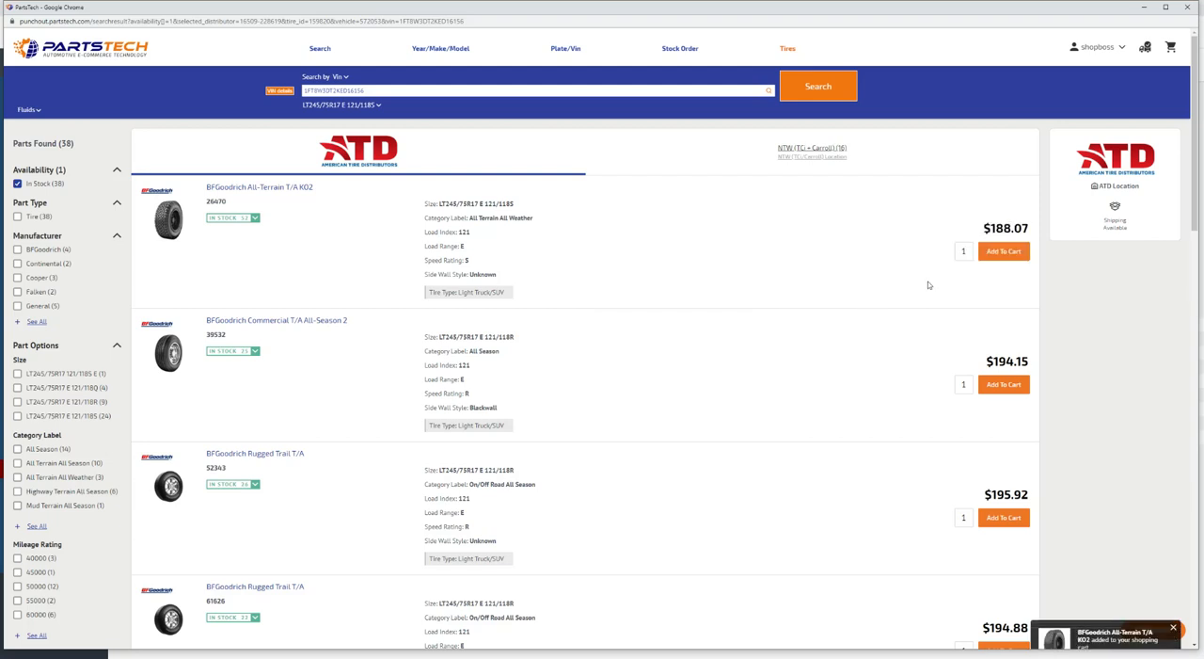
left_click(1003, 250)
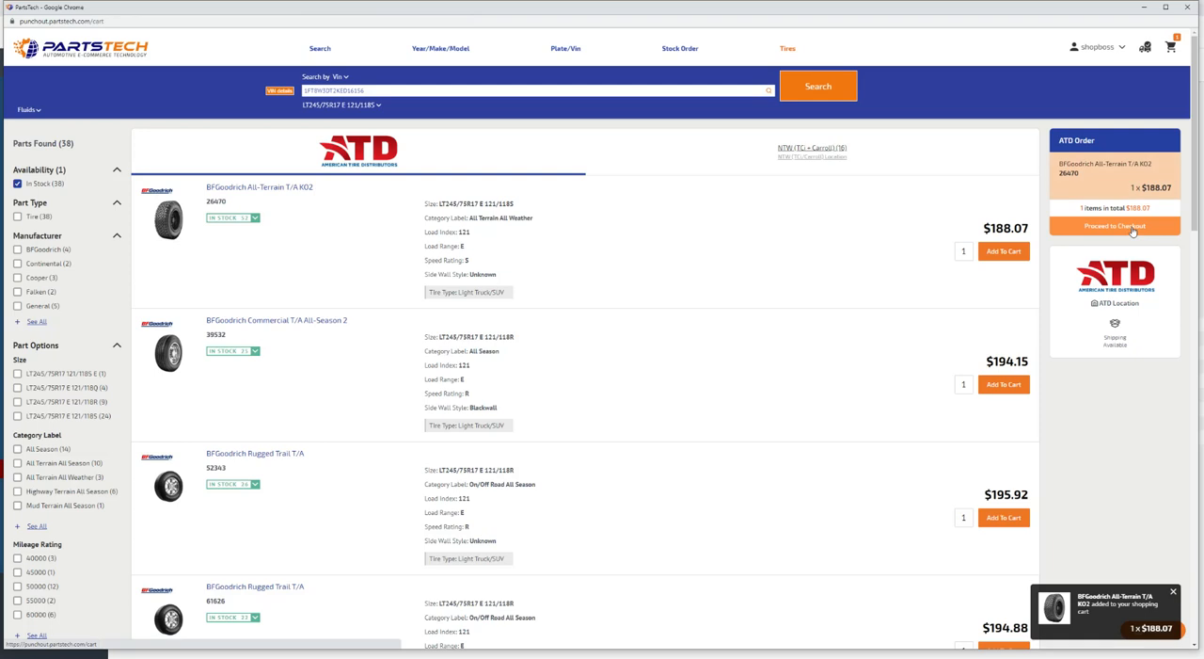
- Check out and buy the single ATD tire at a $188.07 total from this supplier
left_click(1114, 225)
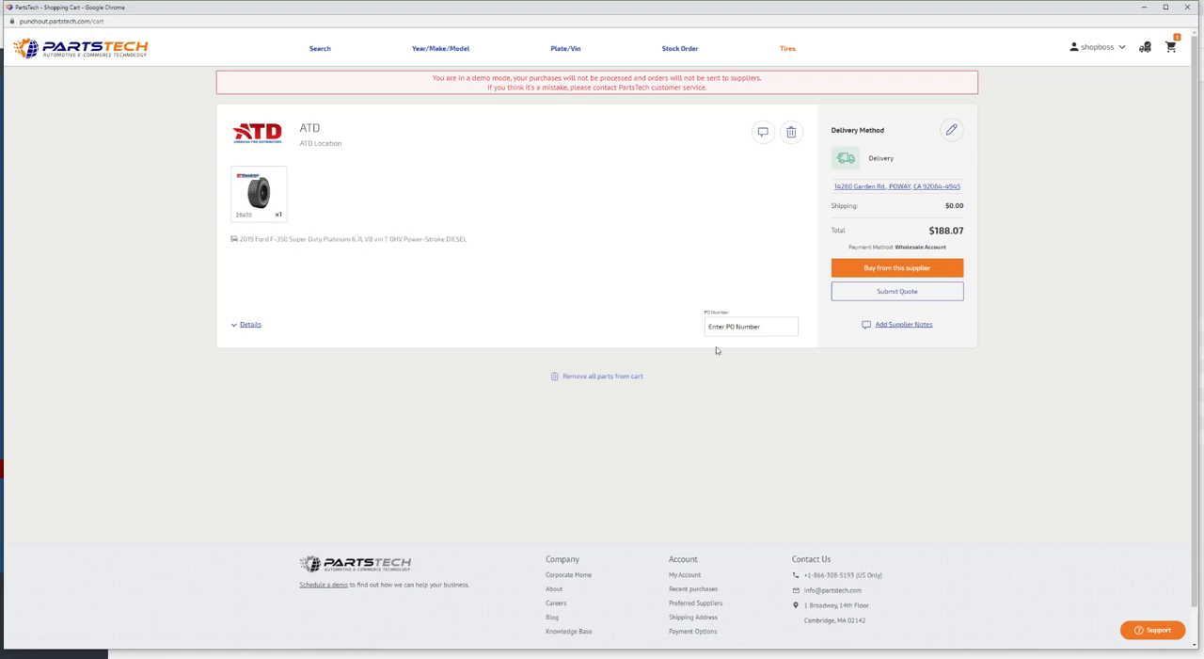
mouse_move(892, 280)
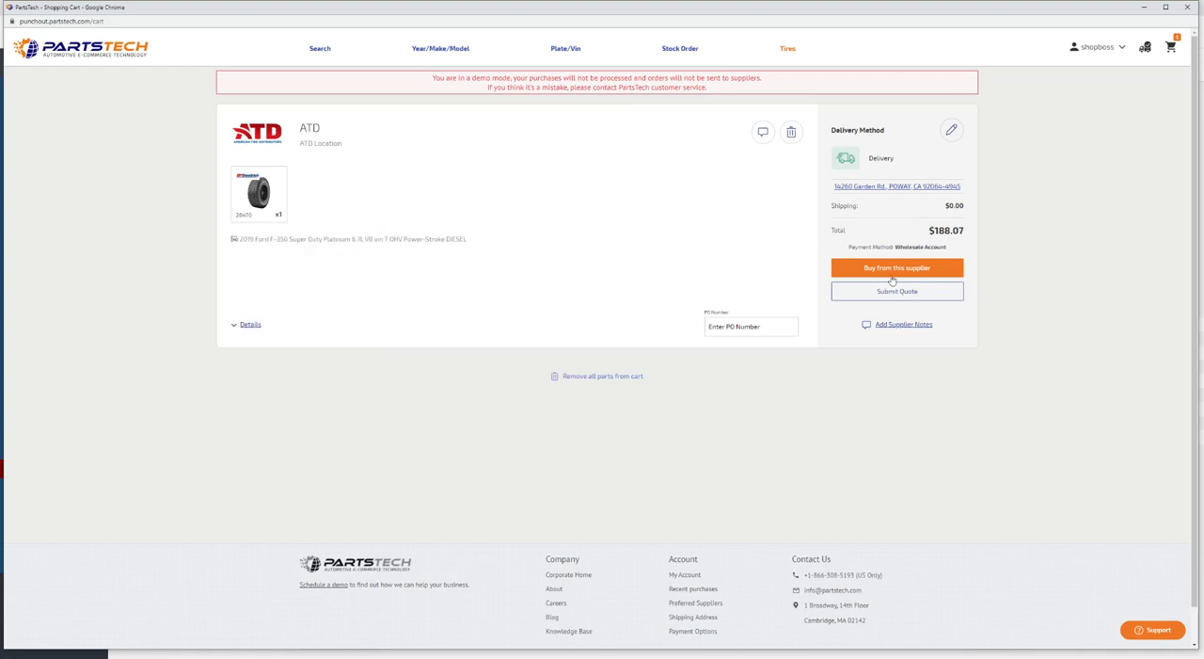
left_click(896, 268)
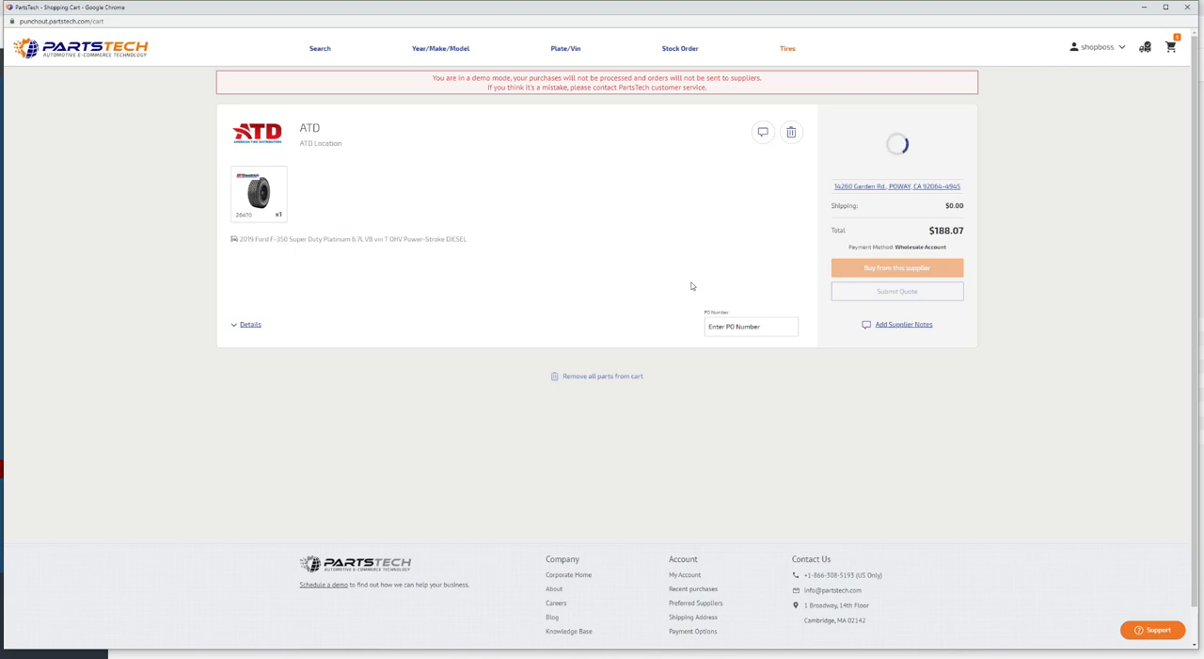
mouse_move(659, 274)
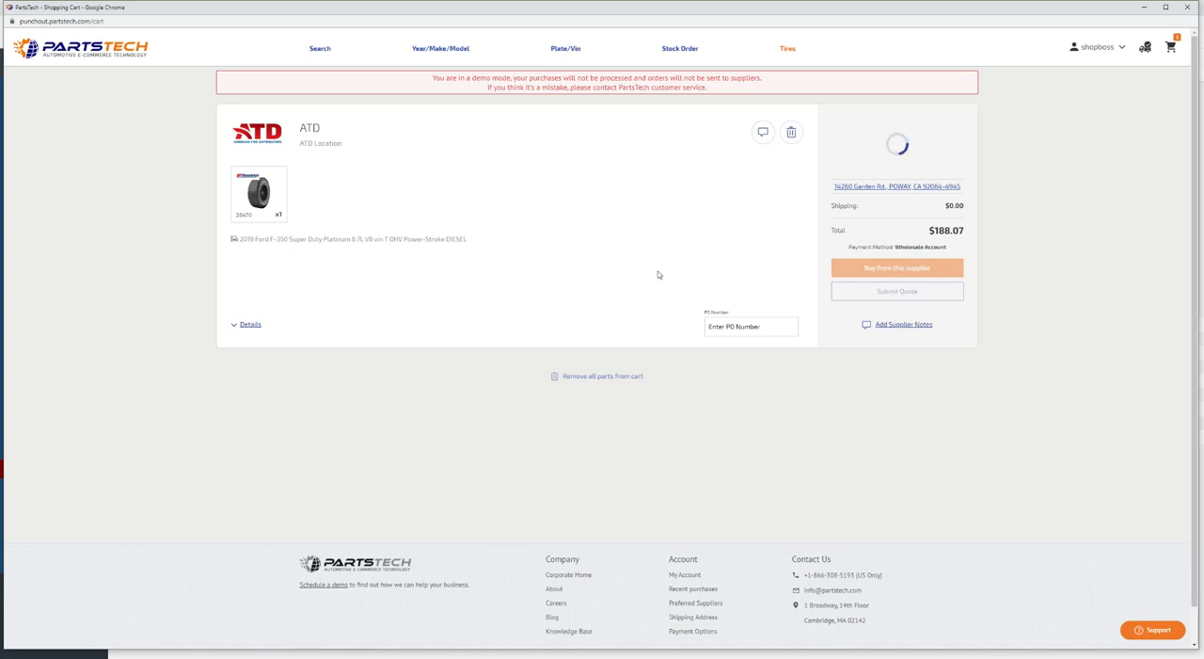
- Transfer the $188.07 All-Terrain T/A KO2 tire onto the four-wheel alignment concern of order #1147
left_click(896, 267)
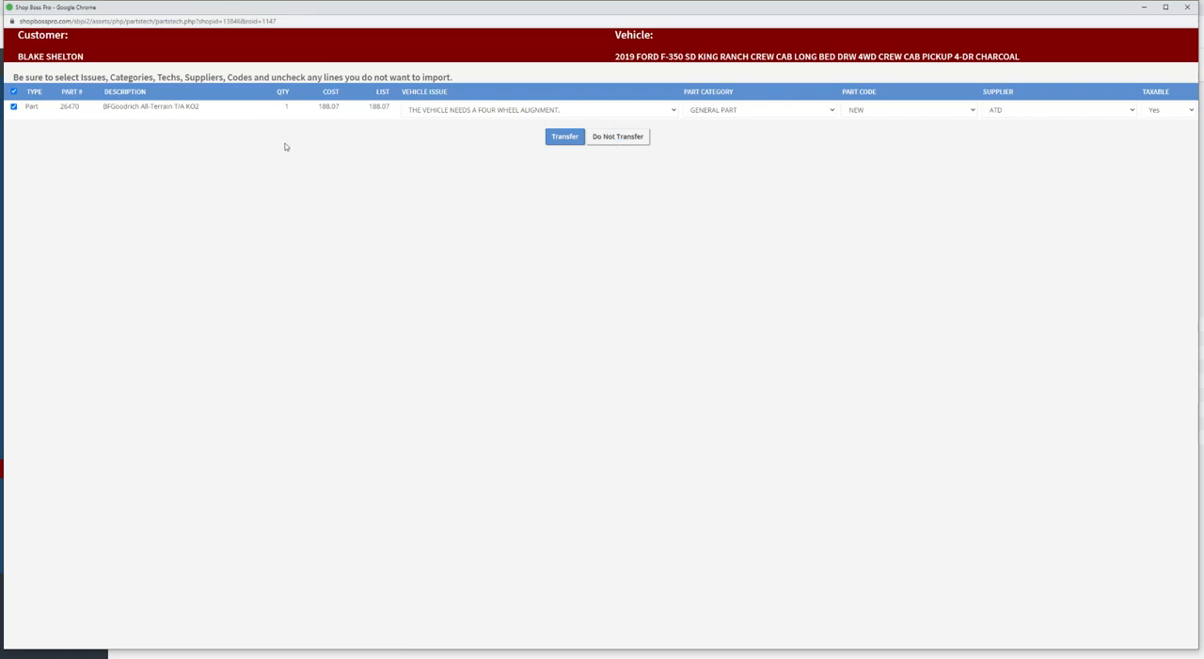
mouse_move(511, 172)
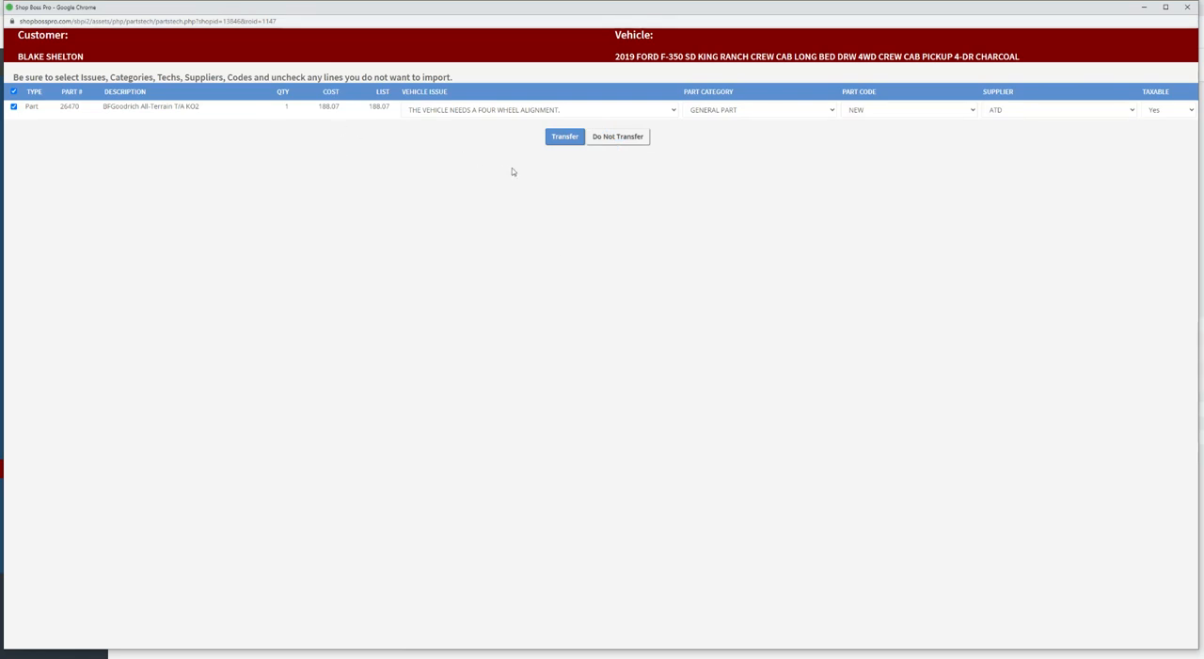
mouse_move(709, 113)
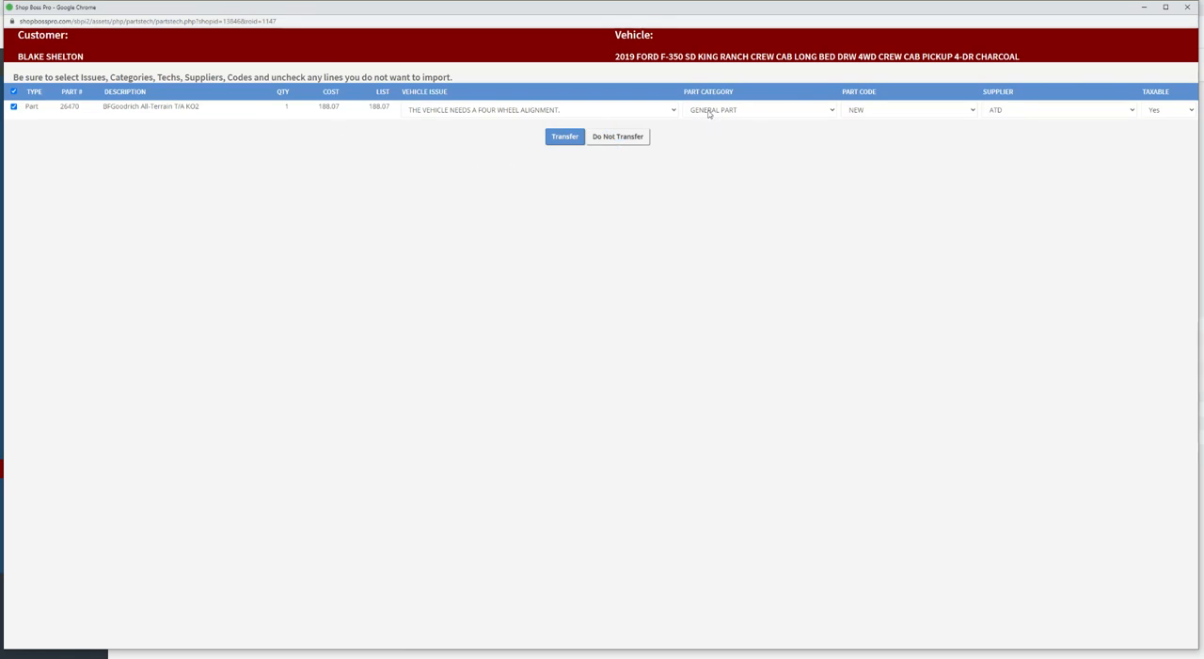
left_click(674, 109)
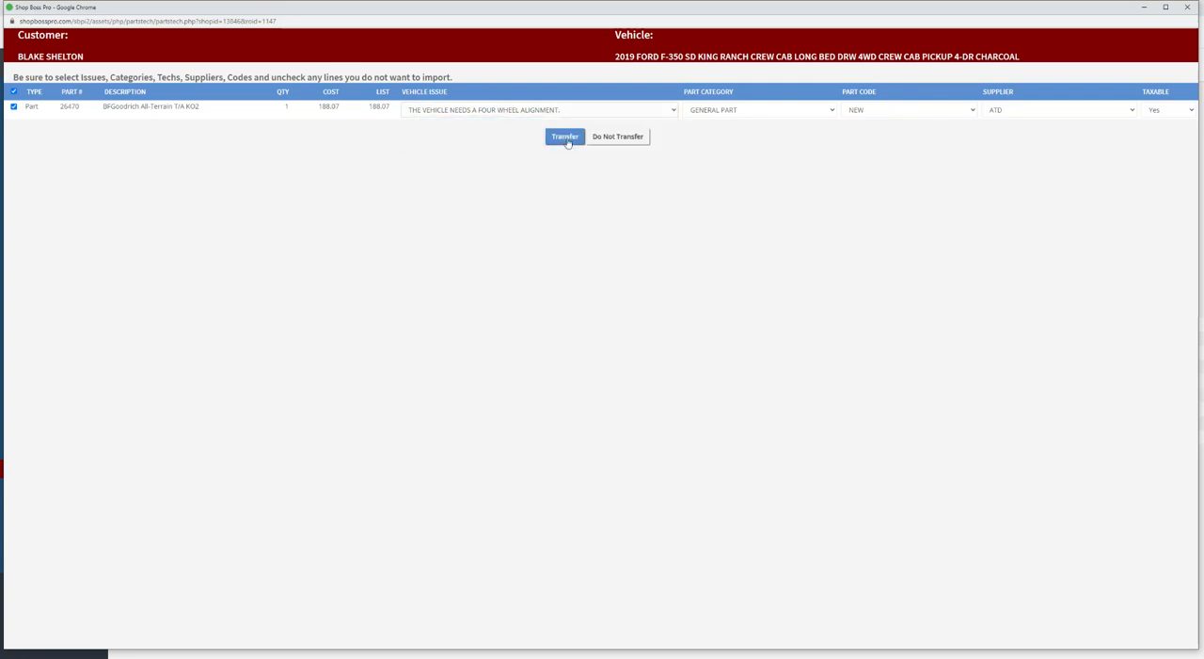
left_click(565, 135)
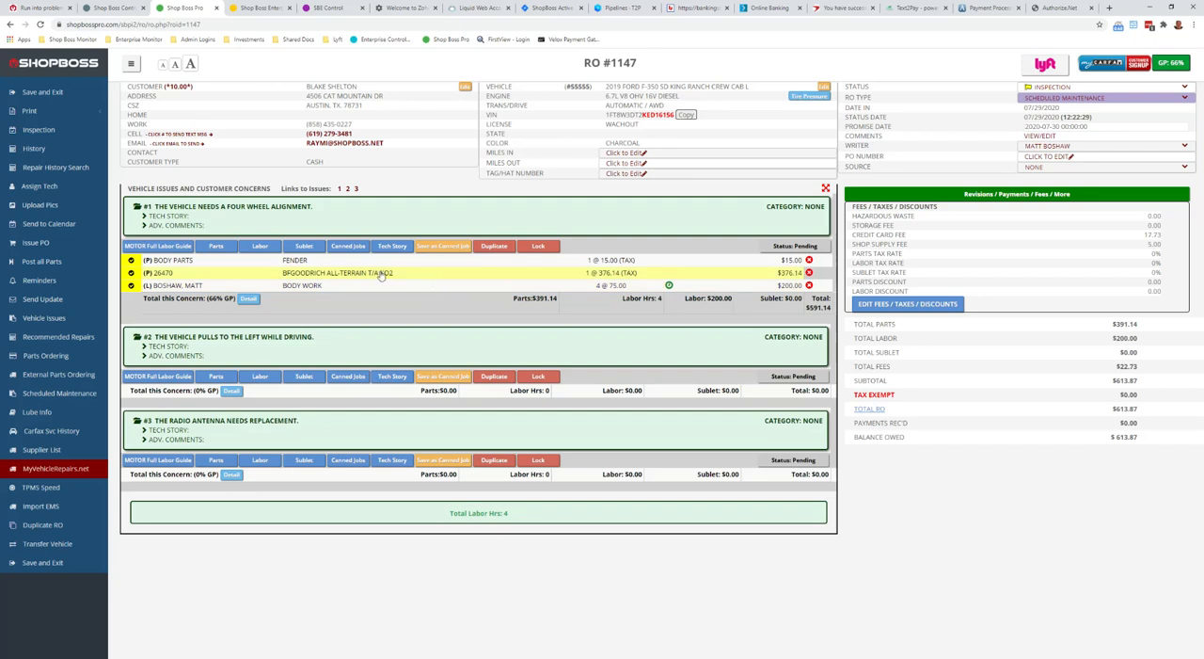
mouse_move(469, 280)
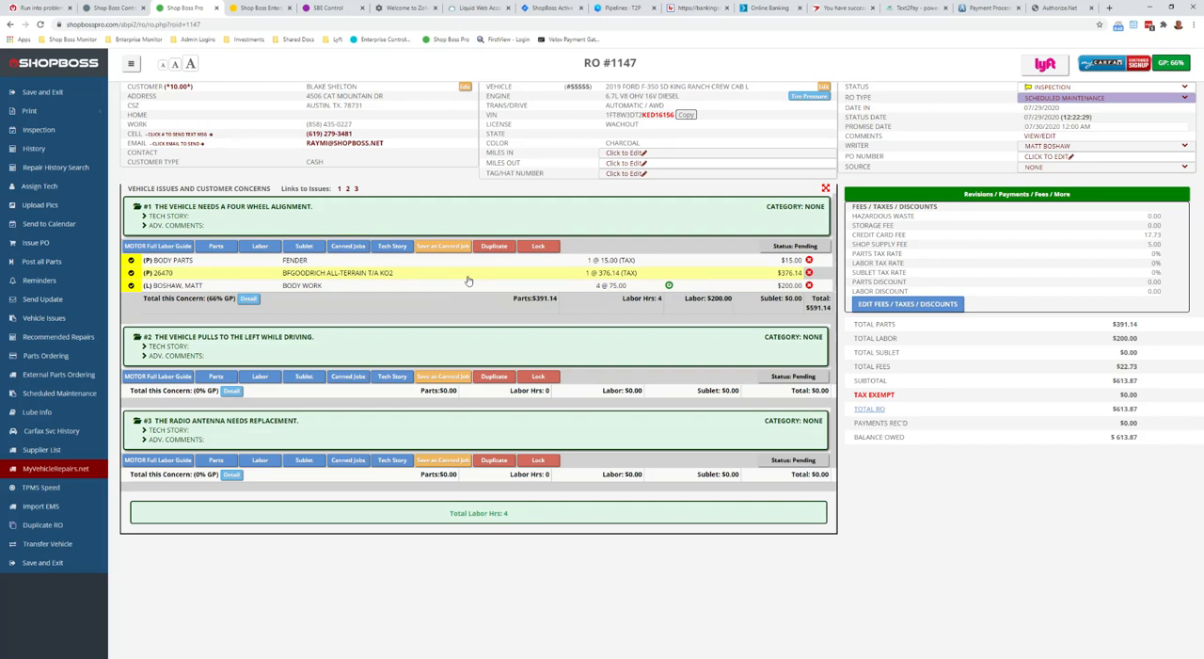
mouse_move(515, 279)
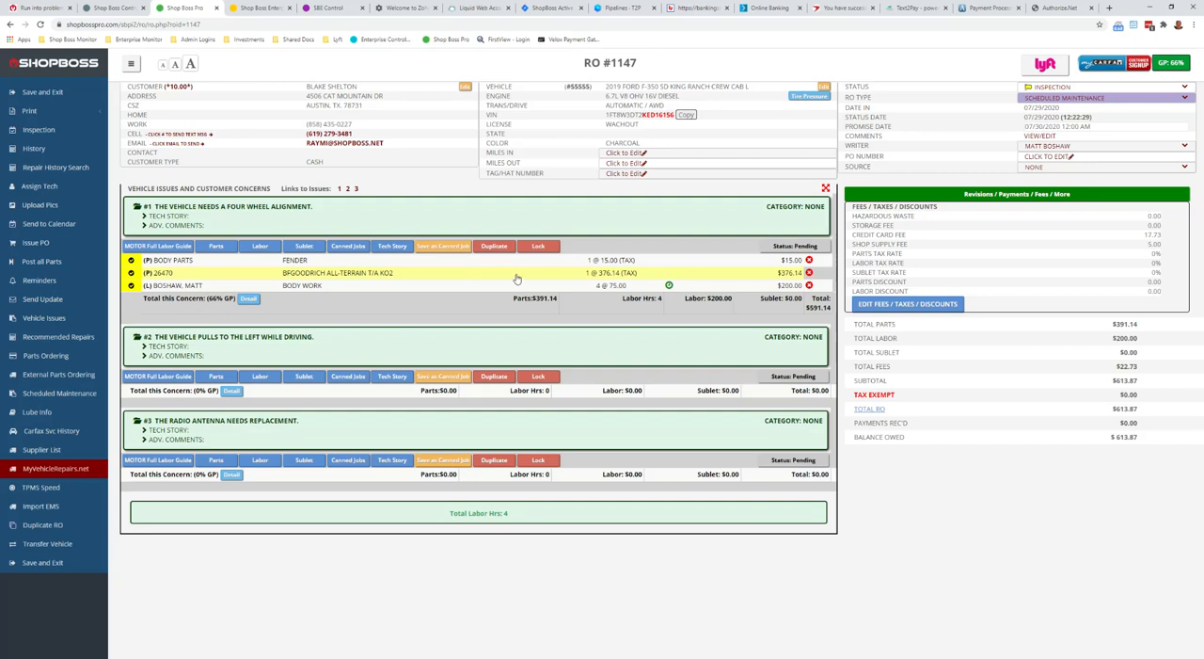
mouse_move(516, 279)
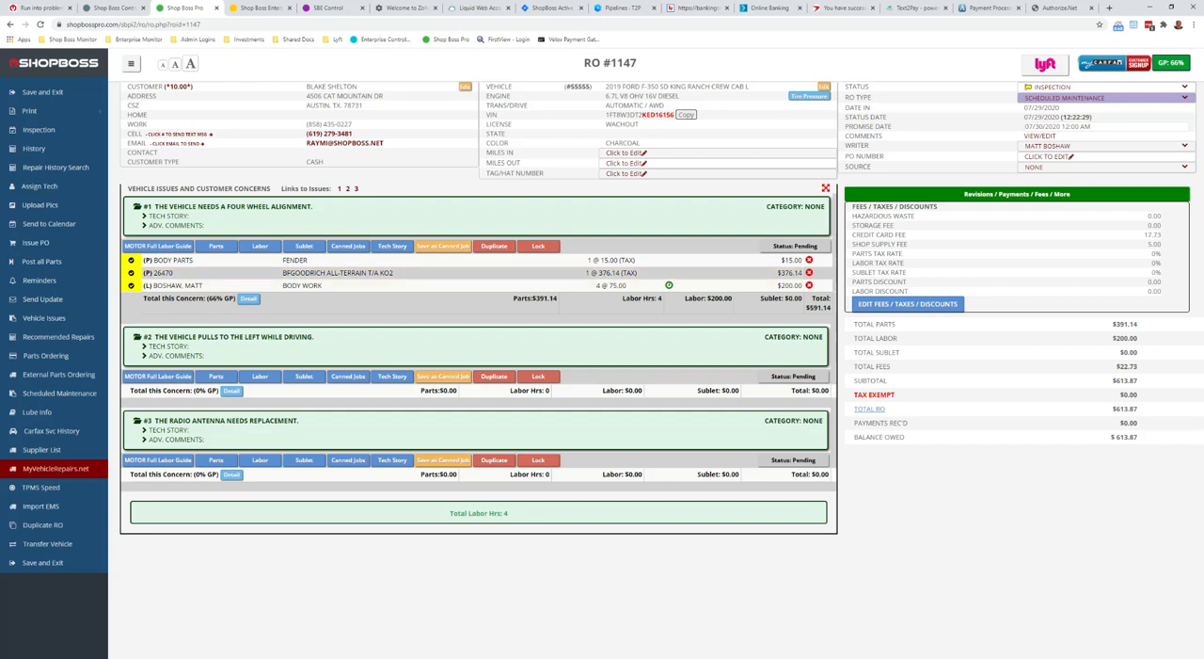